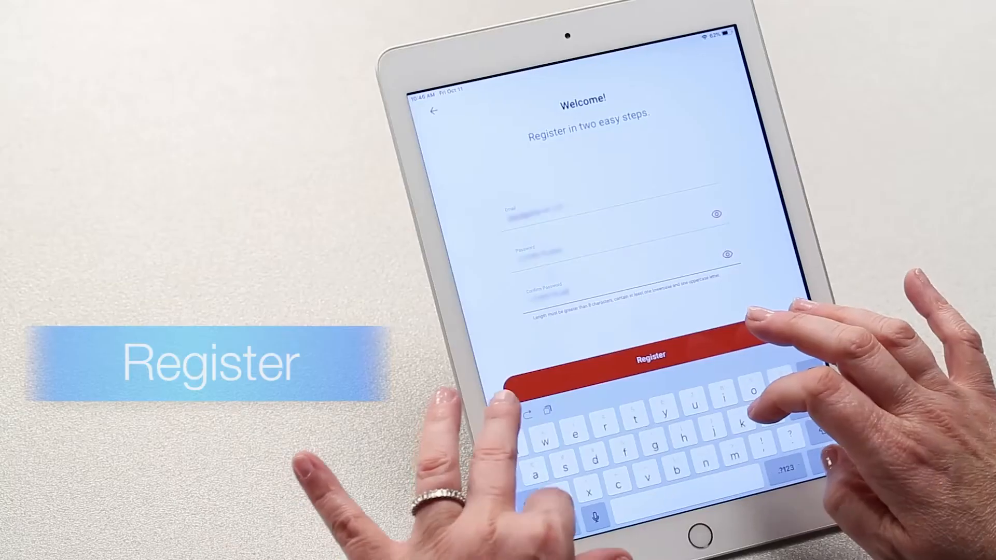
# Step: Submit the Welcome screen registration with the entered email and confirmed password
pyautogui.click(651, 355)
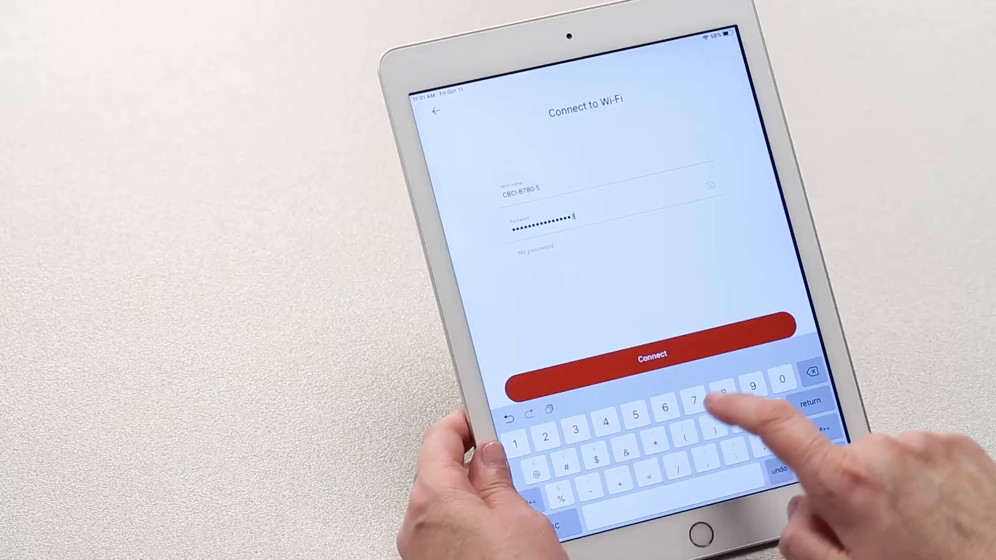
# Step: Connect the downlight to the home Wi-Fi network using the entered password
pyautogui.click(649, 357)
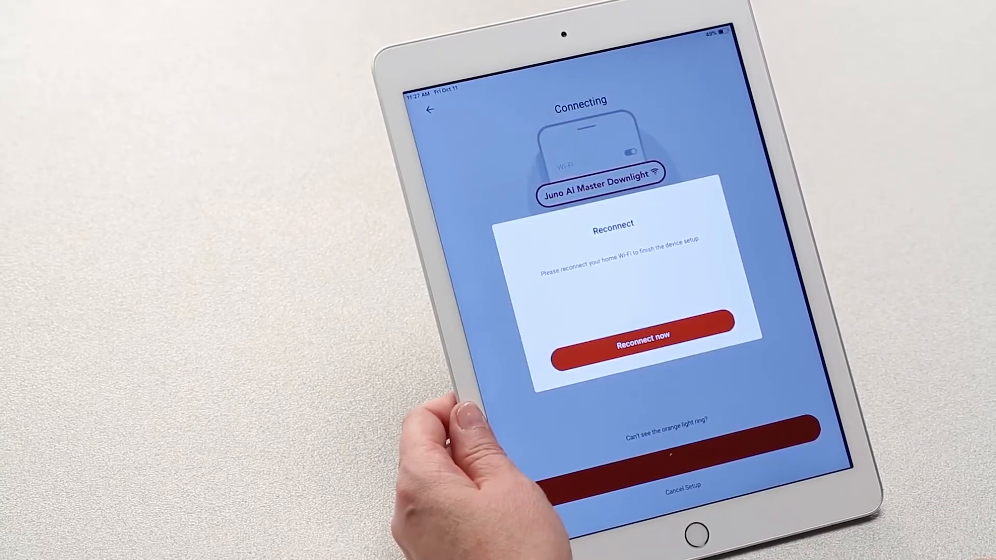
# Step: Accept the Reconnect prompt so the iPad rejoins the home Wi-Fi
pyautogui.click(642, 337)
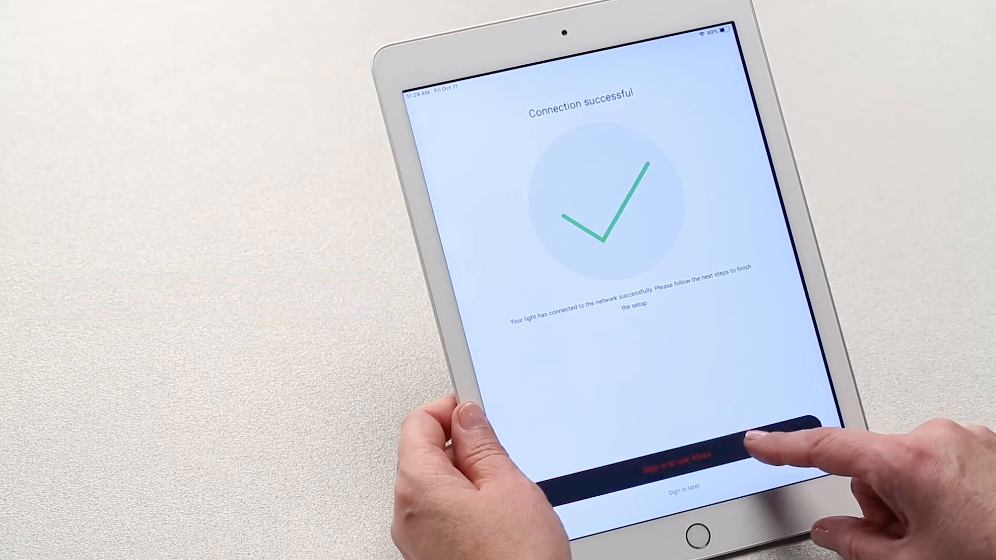
# Step: Sign in to the Amazon account to use Alexa with the light
pyautogui.click(677, 464)
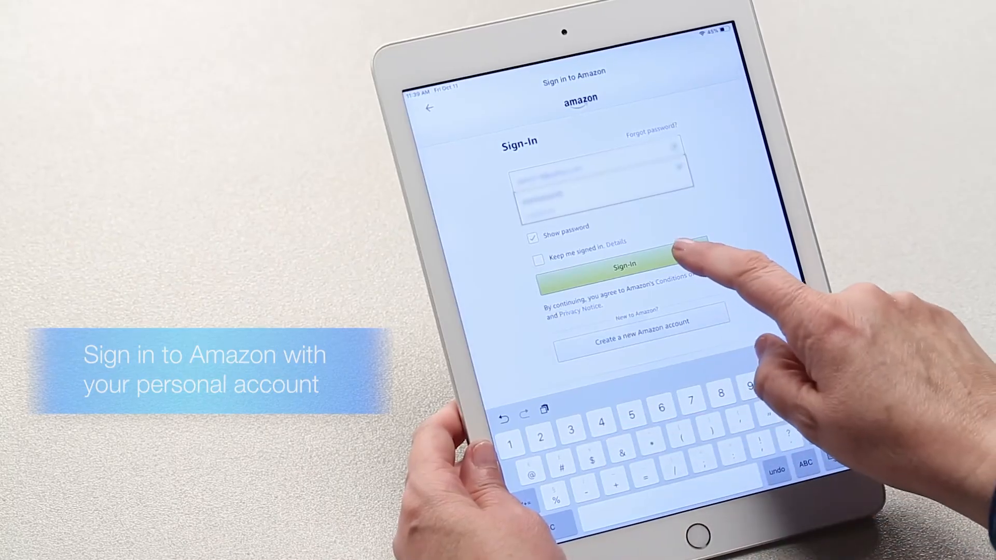
pyautogui.click(624, 266)
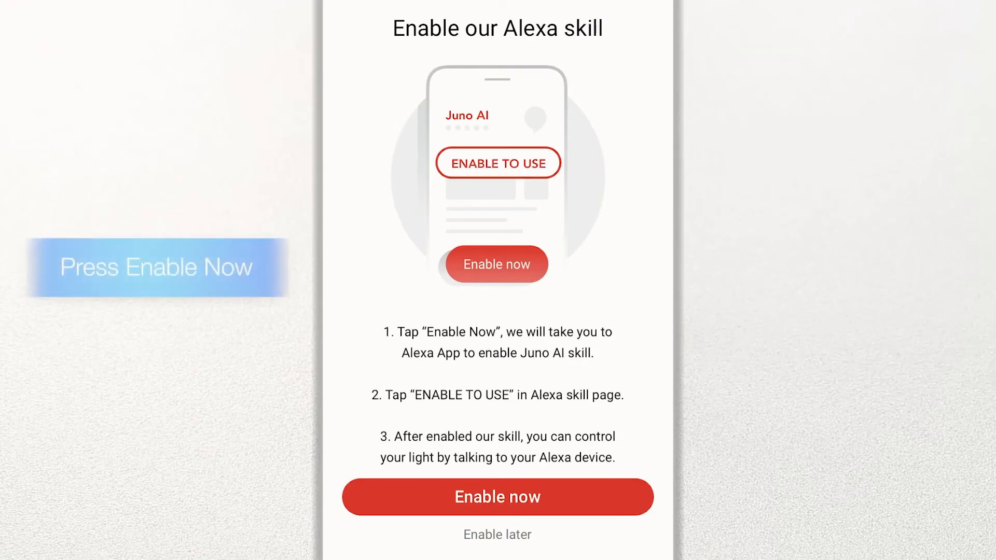
# Step: Enable the Juno AI Alexa skill, allowing the switch to Amazon Alexa
pyautogui.click(497, 496)
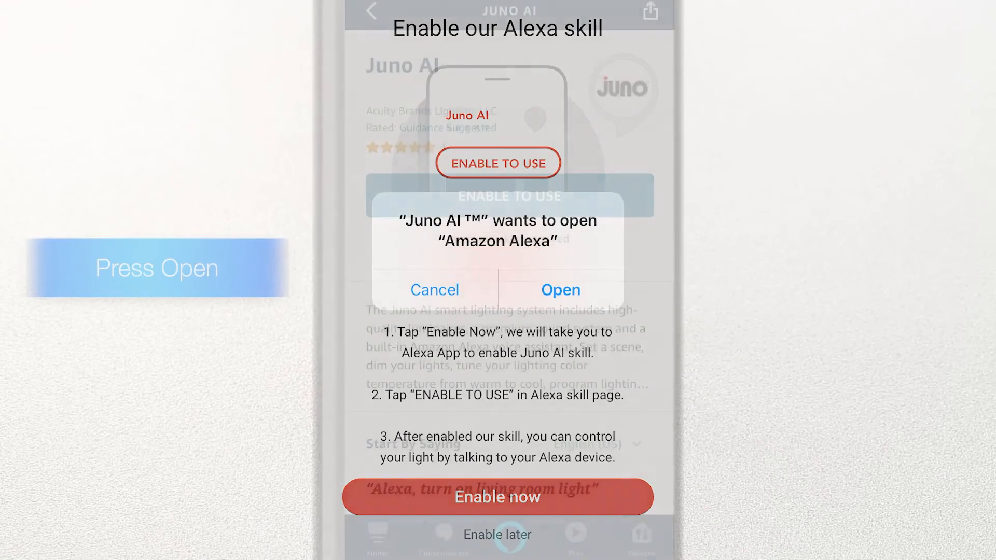
pyautogui.click(561, 290)
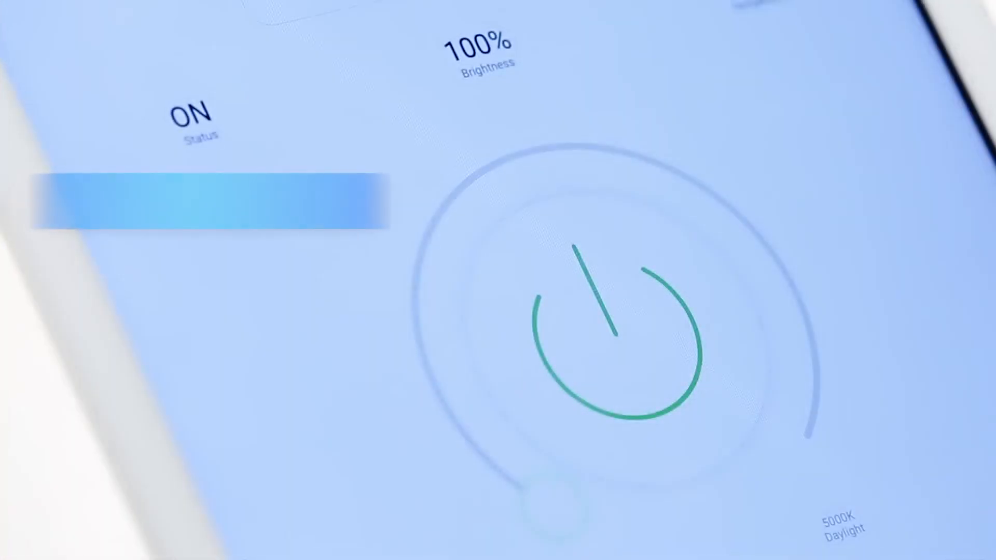
# Step: Power-cycle the light, set 5000K daylight temperature, and mute its microphone
pyautogui.click(605, 343)
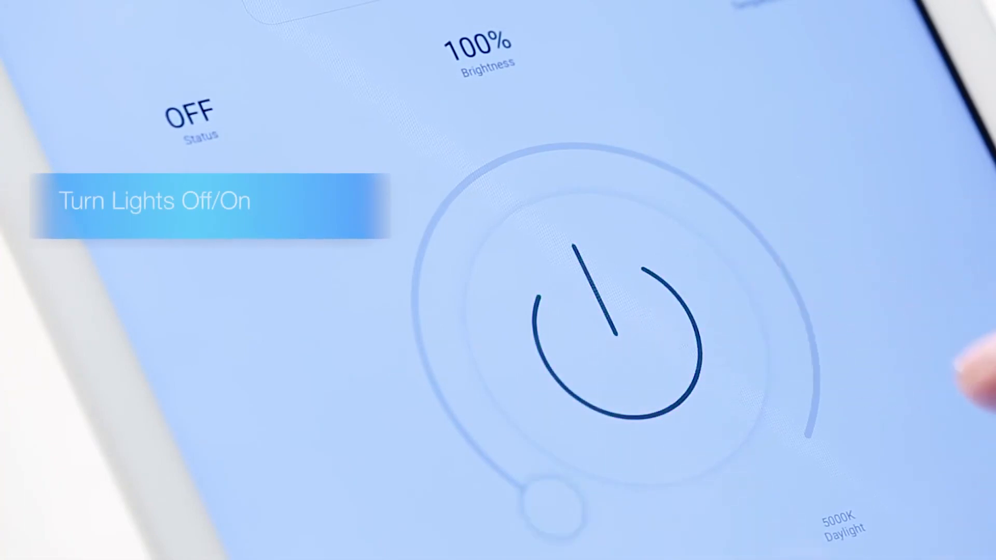
pyautogui.click(608, 341)
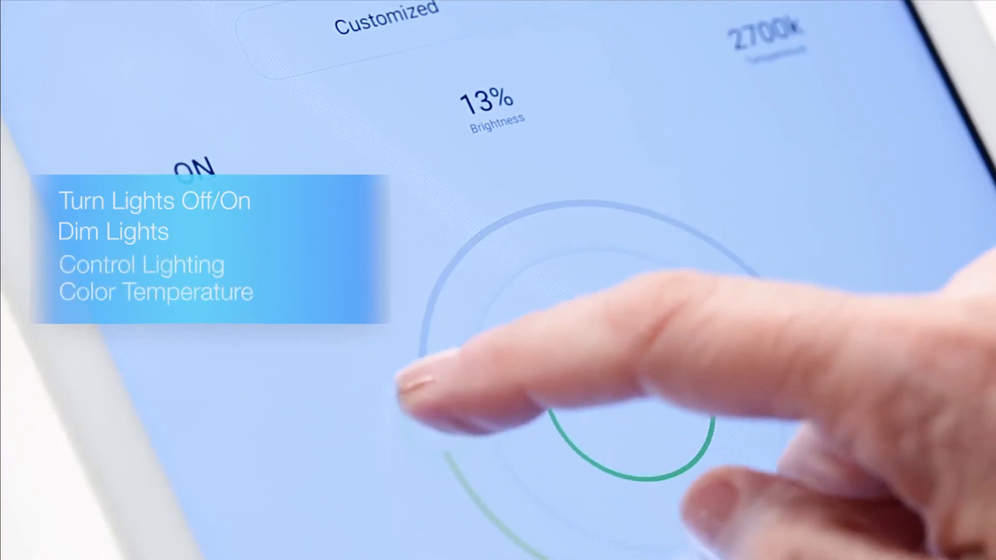
pyautogui.moveTo(572, 425); pyautogui.dragTo(807, 343)
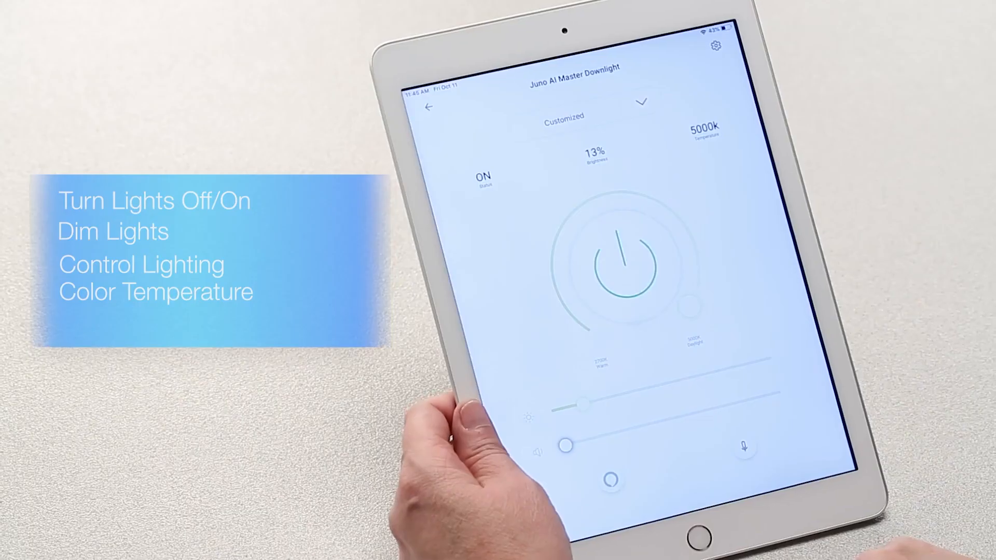
pyautogui.click(743, 449)
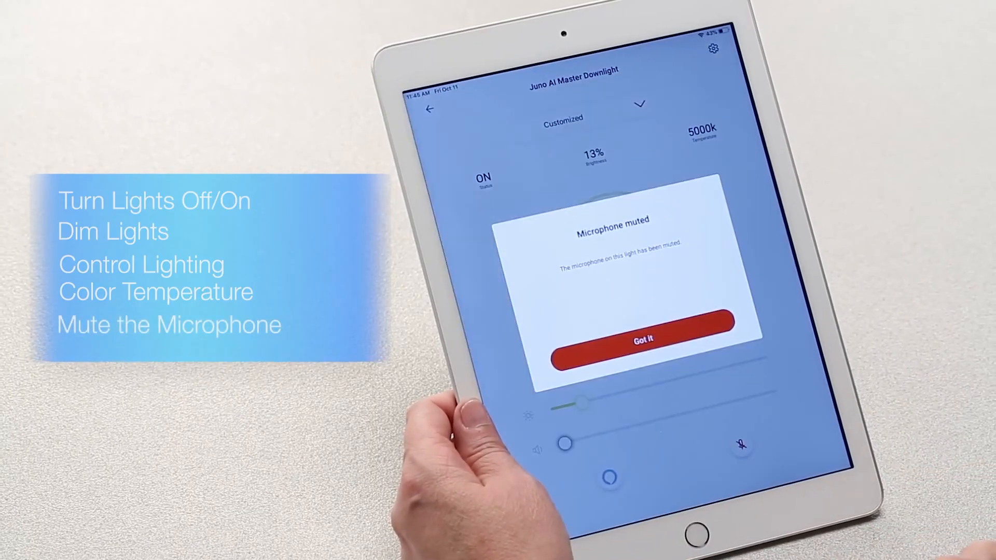